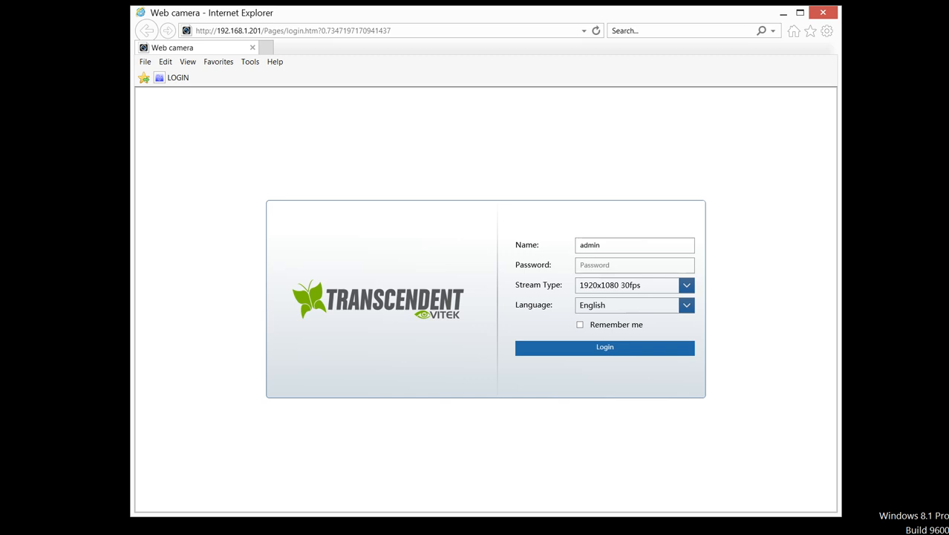
{"action": "mouse_move", "coordinate": [635, 278]}
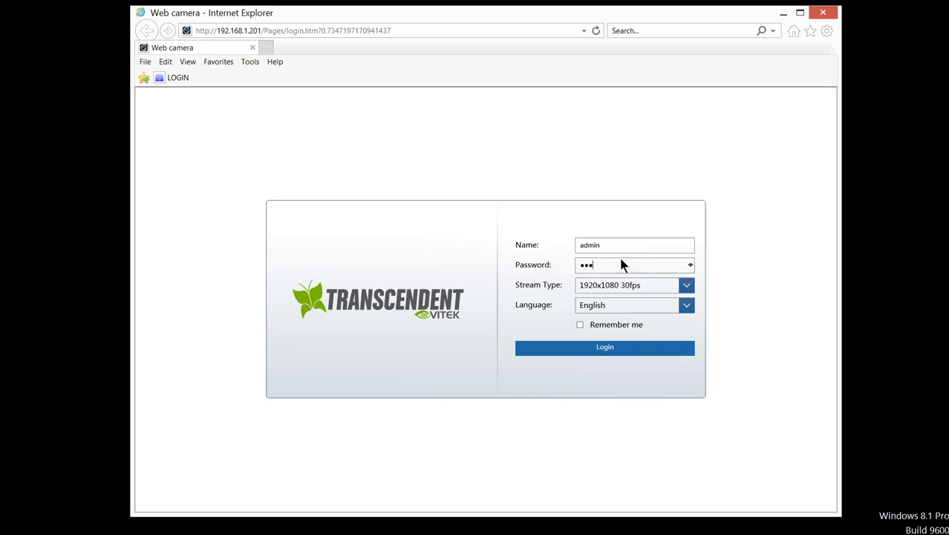
Step: Log in to the camera as admin to show the live video feed
{"action": "left_click", "coordinate": [604, 348]}
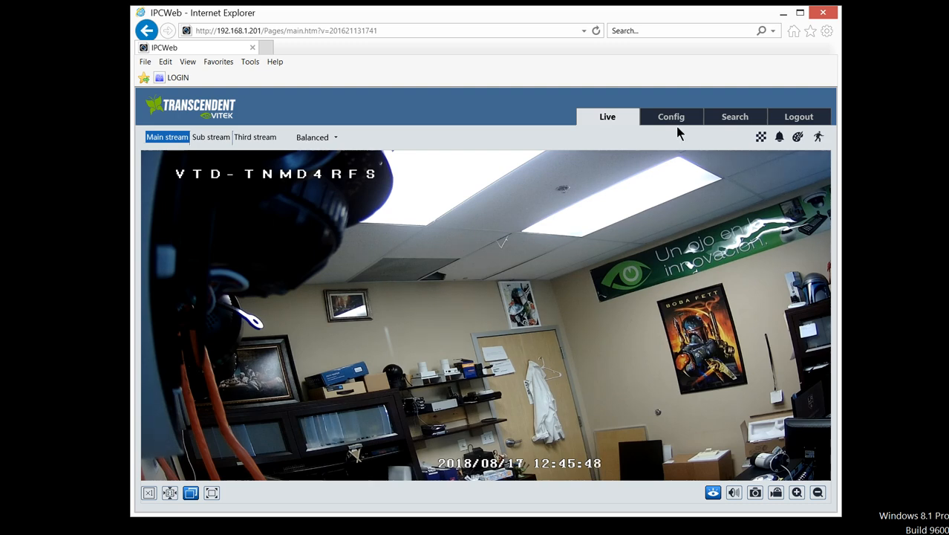
Step: Show Config > System > Storage record settings: Main stream to SD card, pre-record off
{"action": "left_click", "coordinate": [671, 116]}
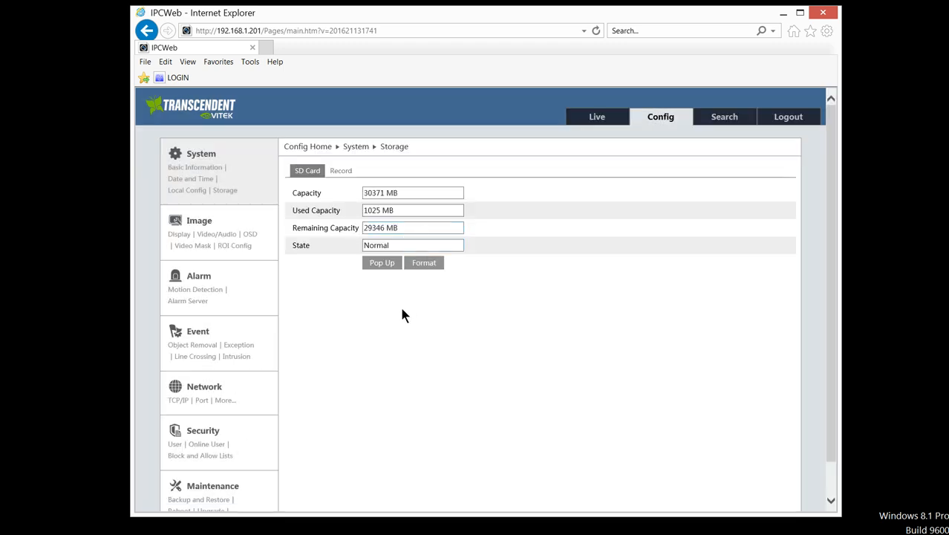
{"action": "mouse_move", "coordinate": [415, 303]}
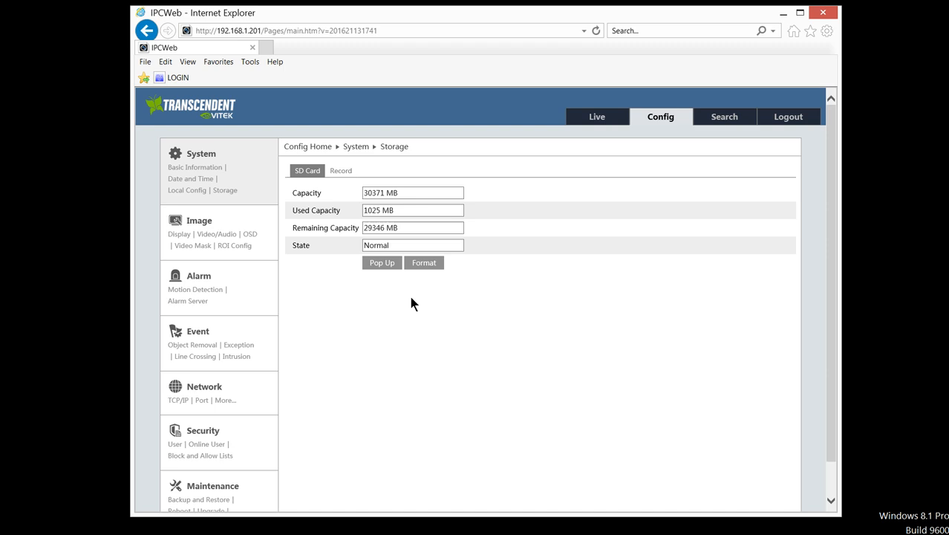
{"action": "mouse_move", "coordinate": [419, 300]}
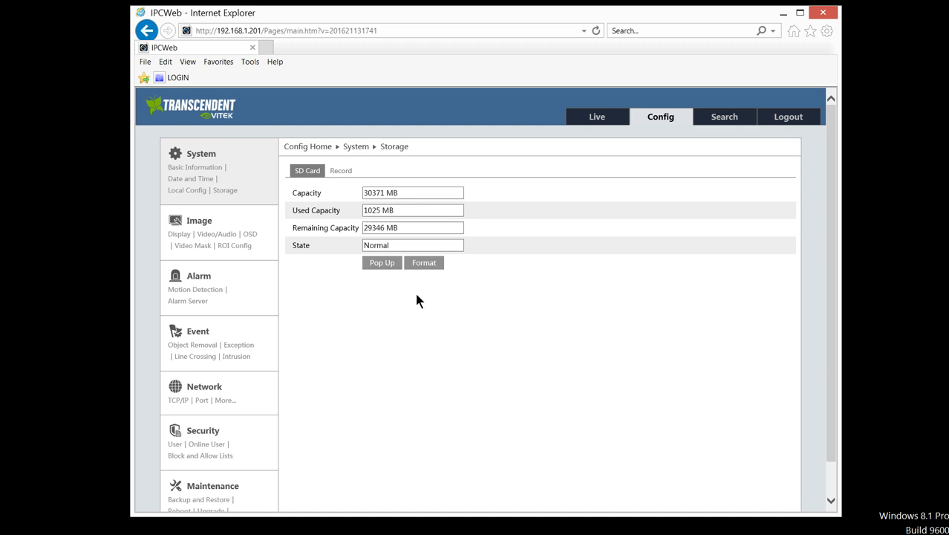
{"action": "left_click", "coordinate": [413, 211]}
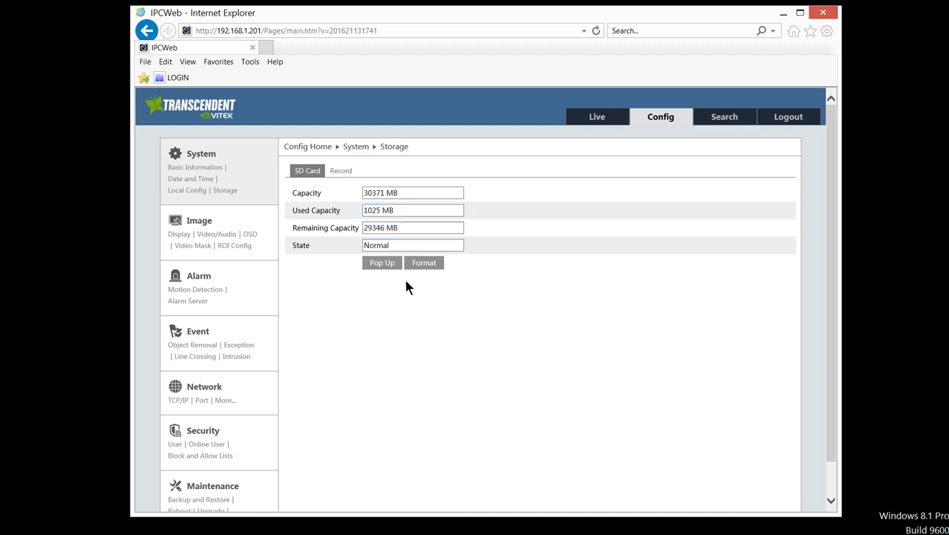
{"action": "left_click", "coordinate": [340, 169]}
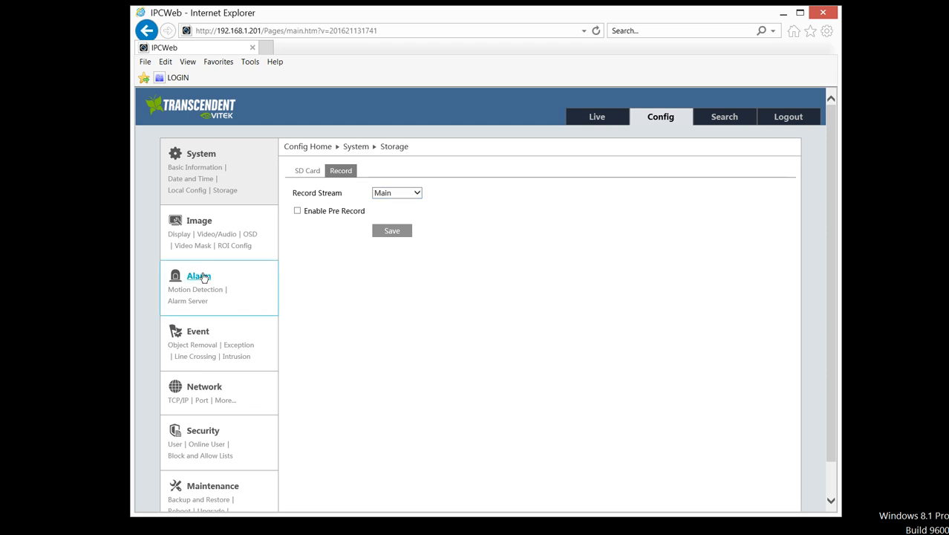
Step: Enable the motion detection alarm with Trigger SD Recording and a 10-second holding time
{"action": "left_click", "coordinate": [195, 288]}
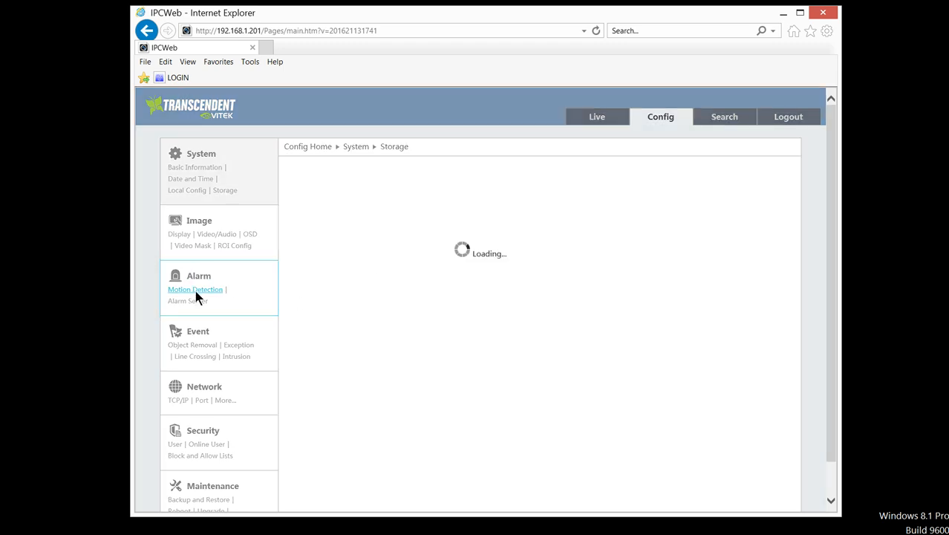
{"action": "left_click", "coordinate": [195, 289]}
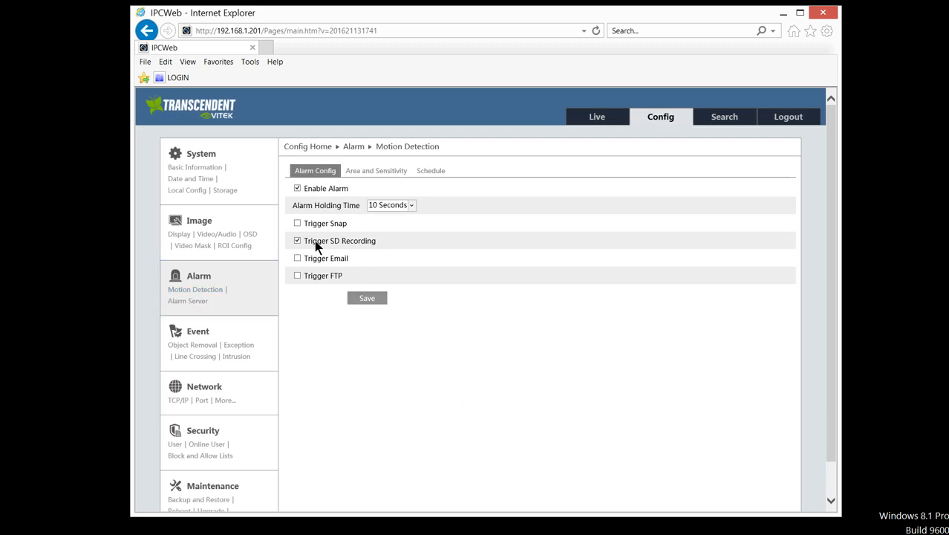
{"action": "mouse_move", "coordinate": [362, 251]}
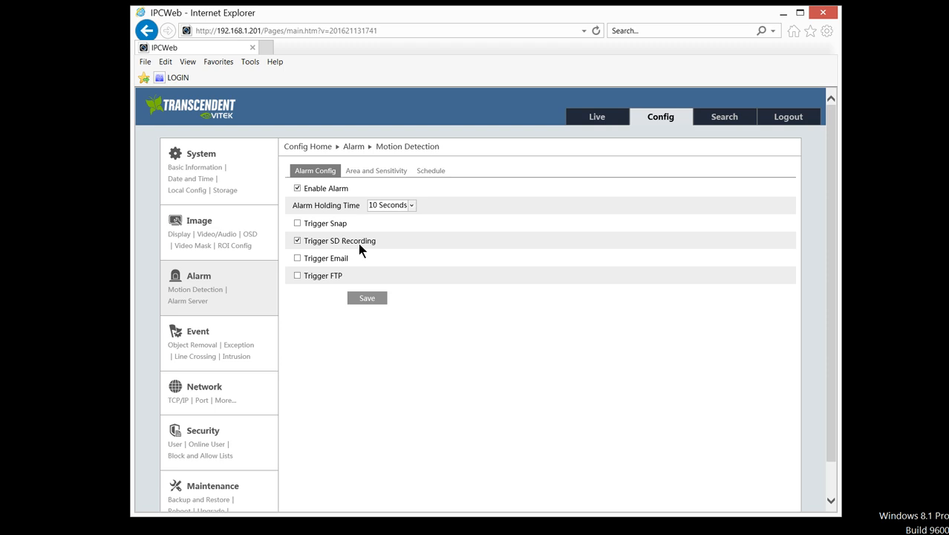
{"action": "mouse_move", "coordinate": [336, 251]}
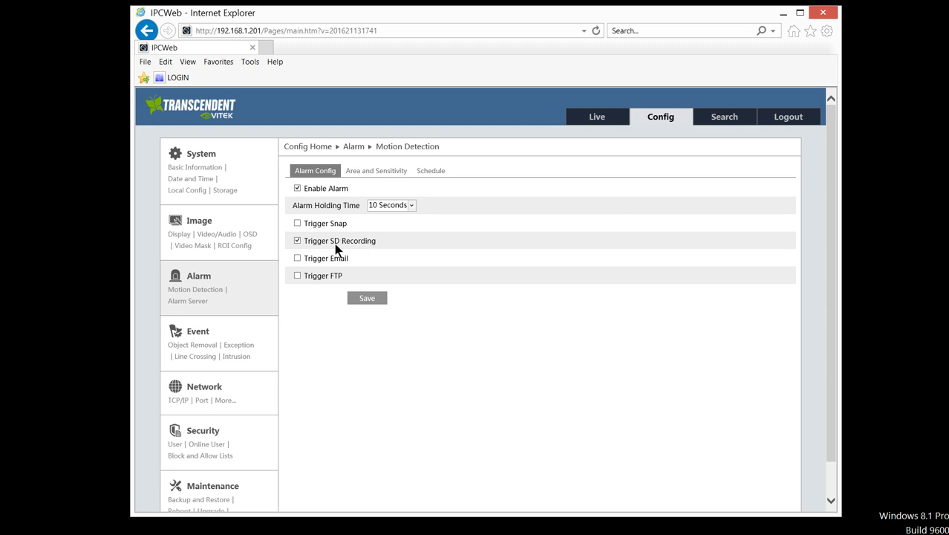
{"action": "mouse_move", "coordinate": [309, 245]}
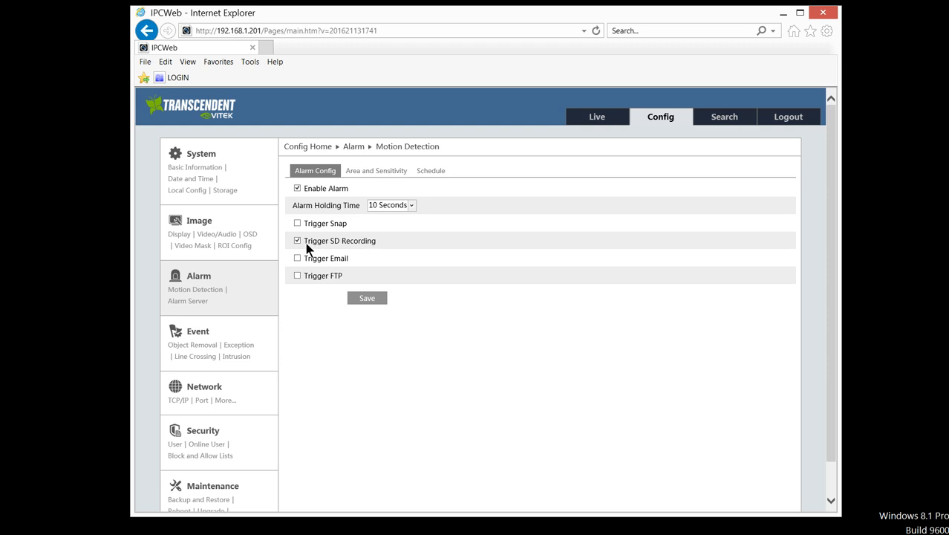
{"action": "mouse_move", "coordinate": [334, 251]}
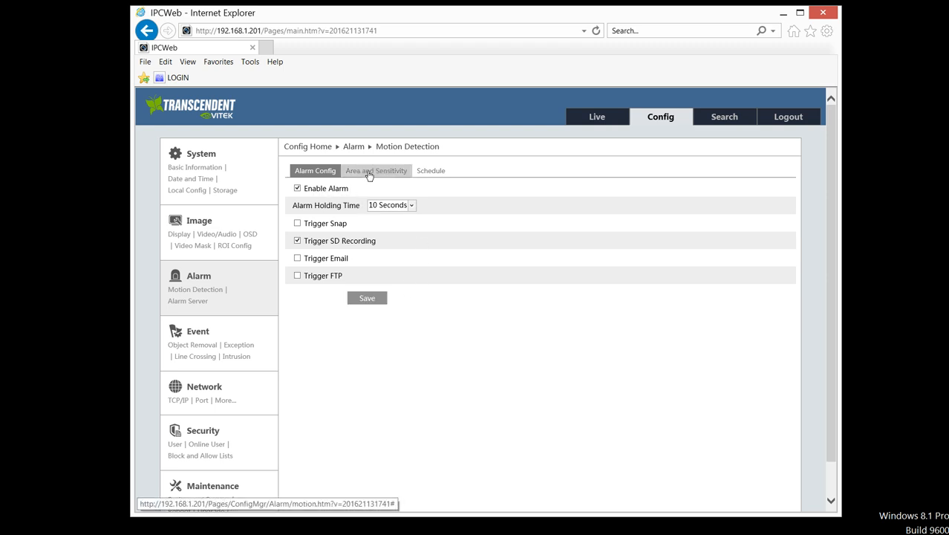
Step: Save the full-grid detection area at sensitivity 5 and move to the Schedule settings
{"action": "left_click", "coordinate": [376, 169]}
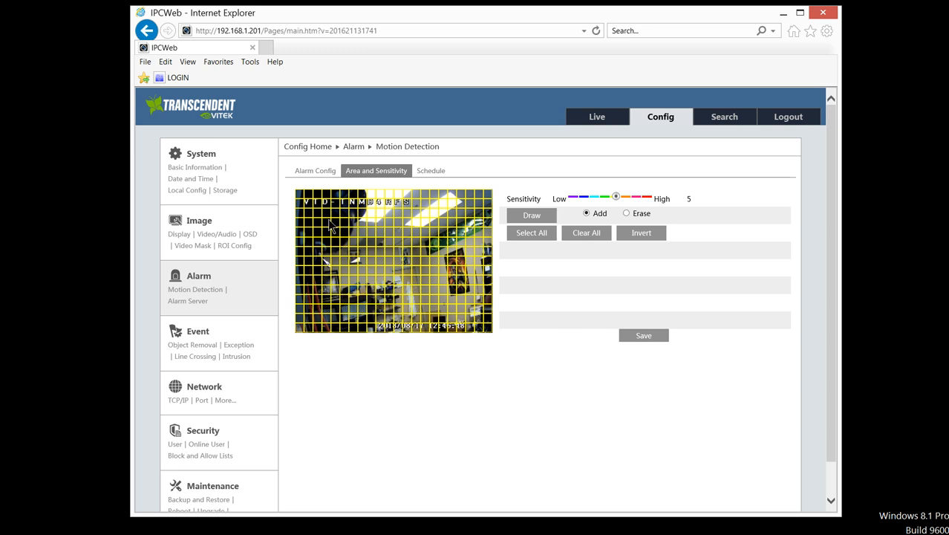
{"action": "mouse_move", "coordinate": [490, 366]}
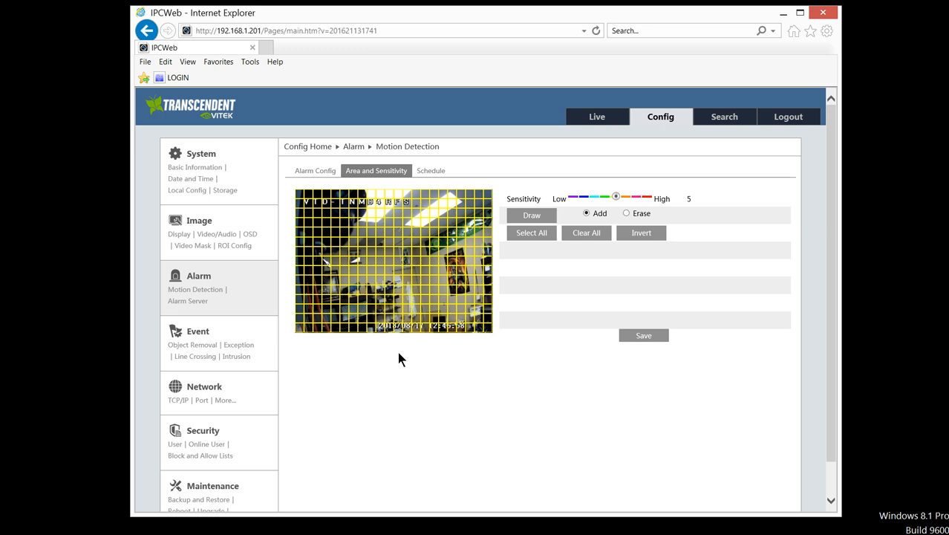
{"action": "mouse_move", "coordinate": [559, 369]}
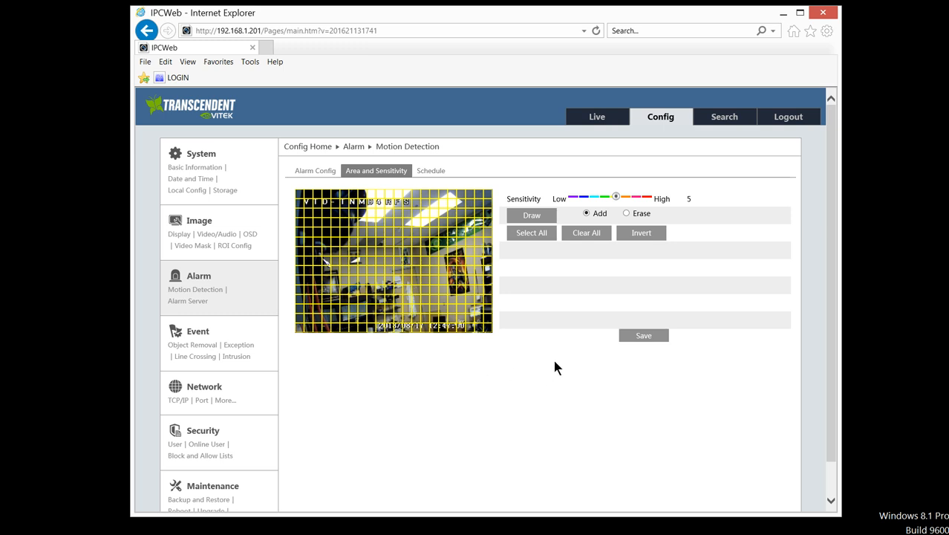
{"action": "left_click", "coordinate": [643, 335]}
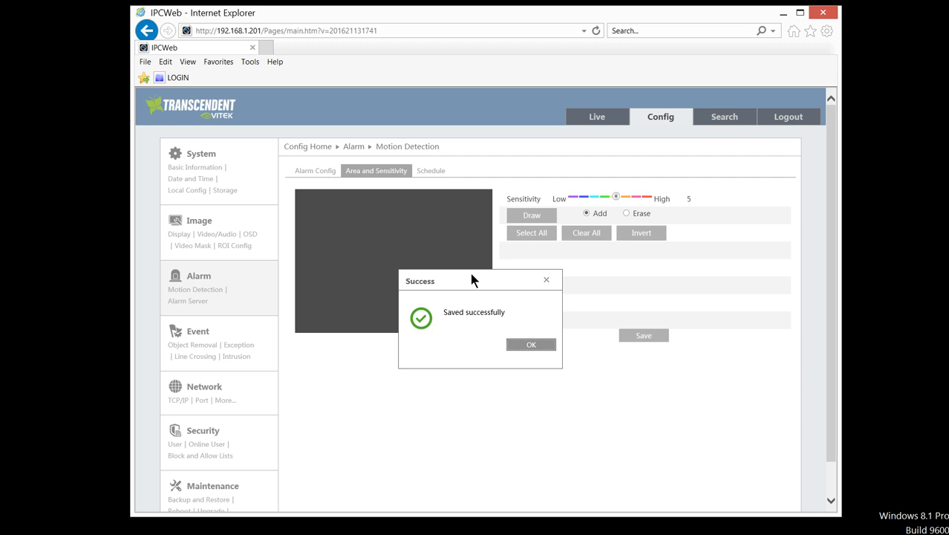
{"action": "left_click", "coordinate": [431, 170]}
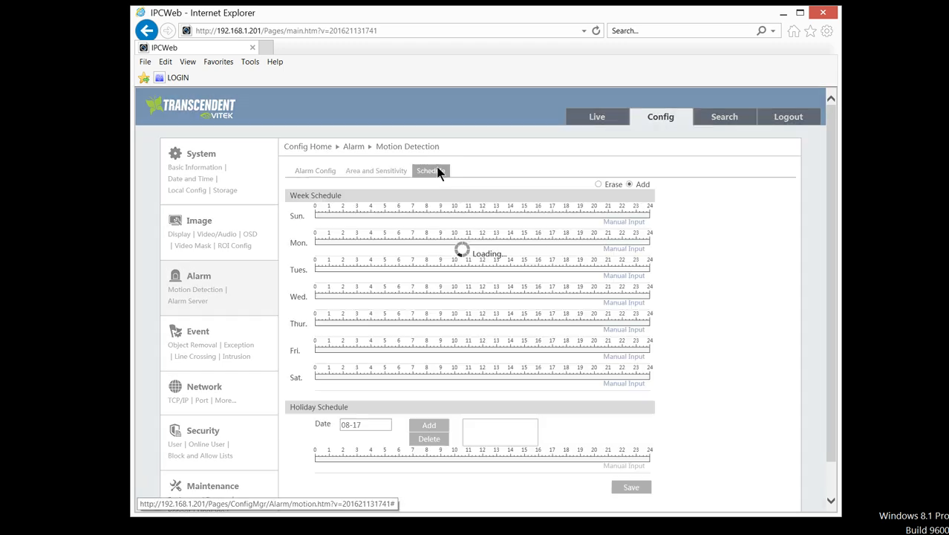
Step: Save an every-day 00:00–24:00 motion schedule and return to the live feed
{"action": "left_click", "coordinate": [429, 170]}
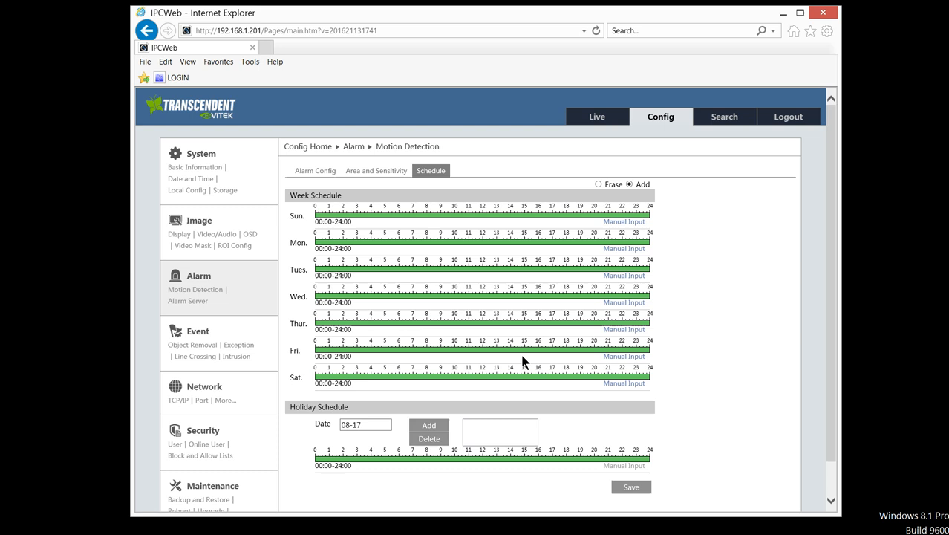
{"action": "mouse_move", "coordinate": [603, 199]}
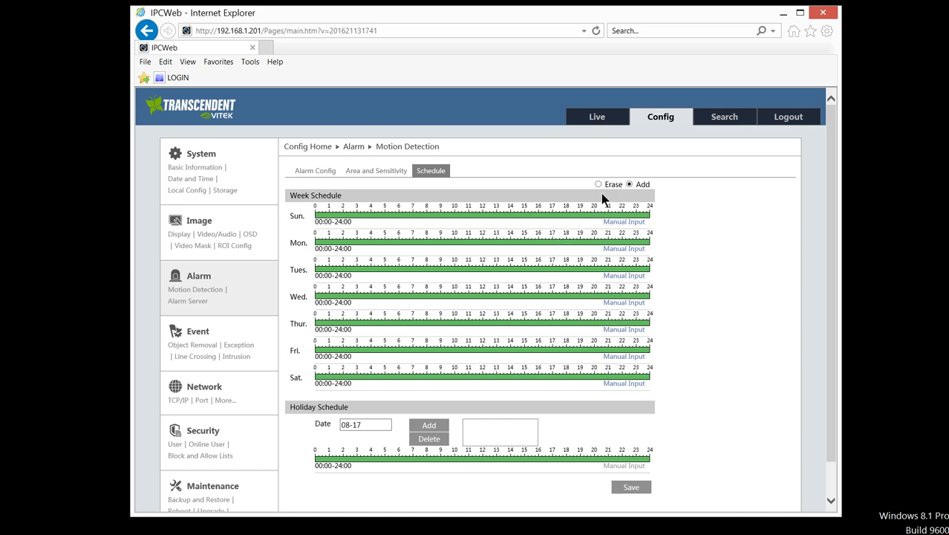
{"action": "left_click", "coordinate": [599, 185]}
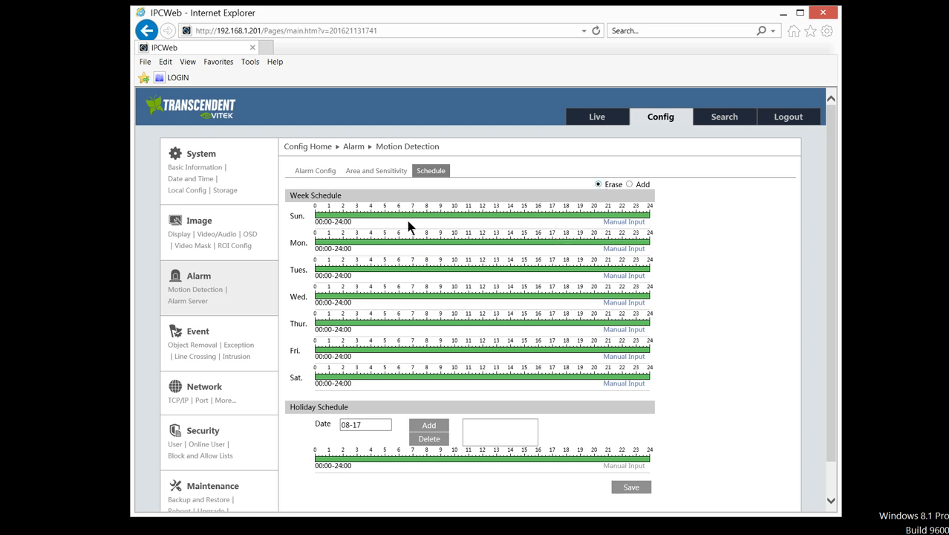
{"action": "left_click_drag", "start_coordinate": [428, 214], "coordinate": [558, 214]}
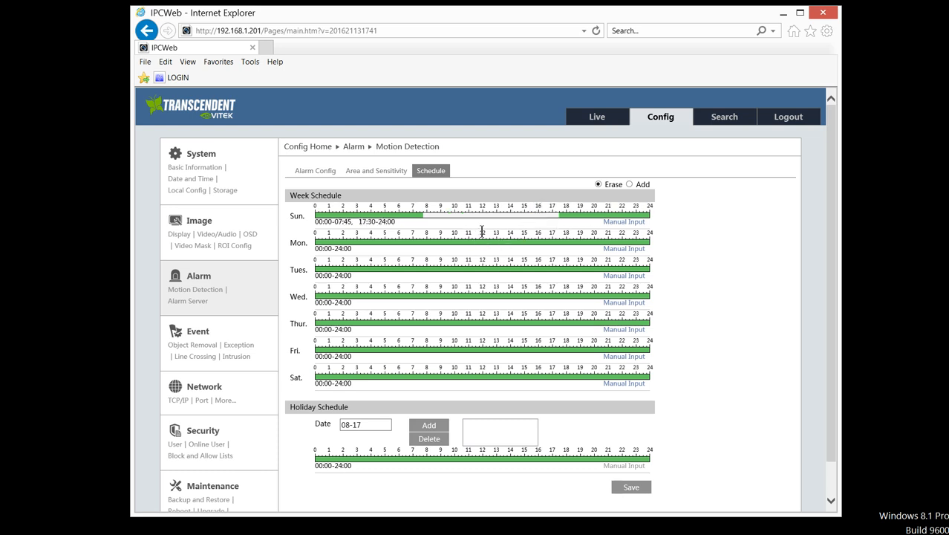
{"action": "mouse_move", "coordinate": [506, 206]}
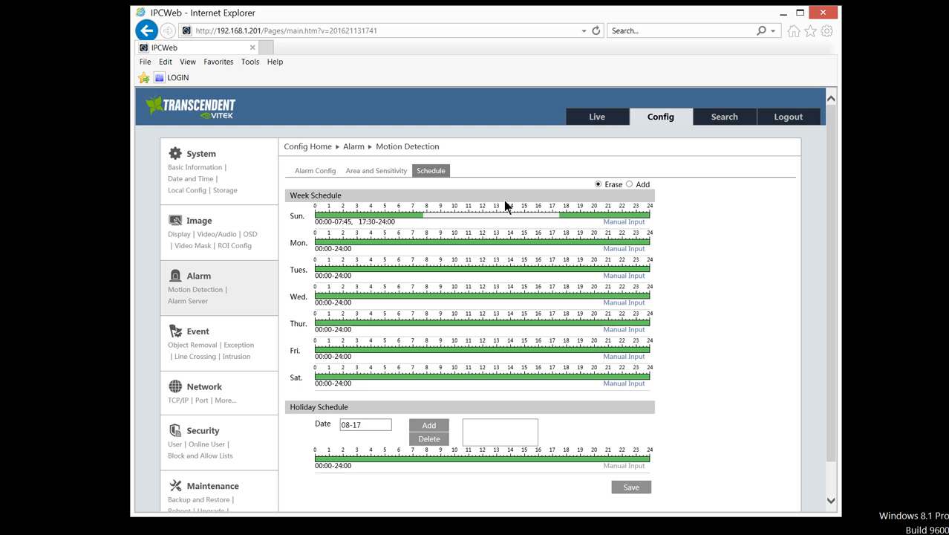
{"action": "mouse_move", "coordinate": [606, 401]}
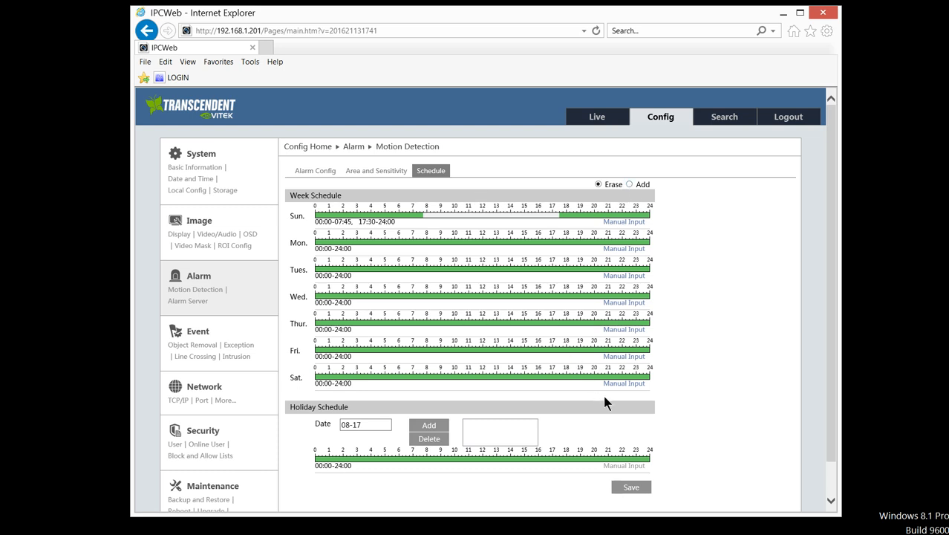
{"action": "left_click", "coordinate": [630, 184]}
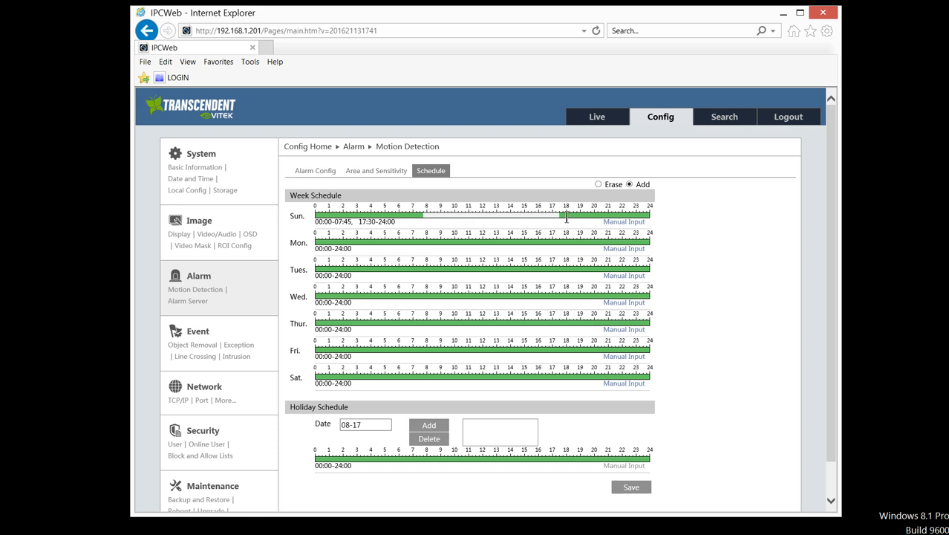
{"action": "left_click", "coordinate": [630, 488]}
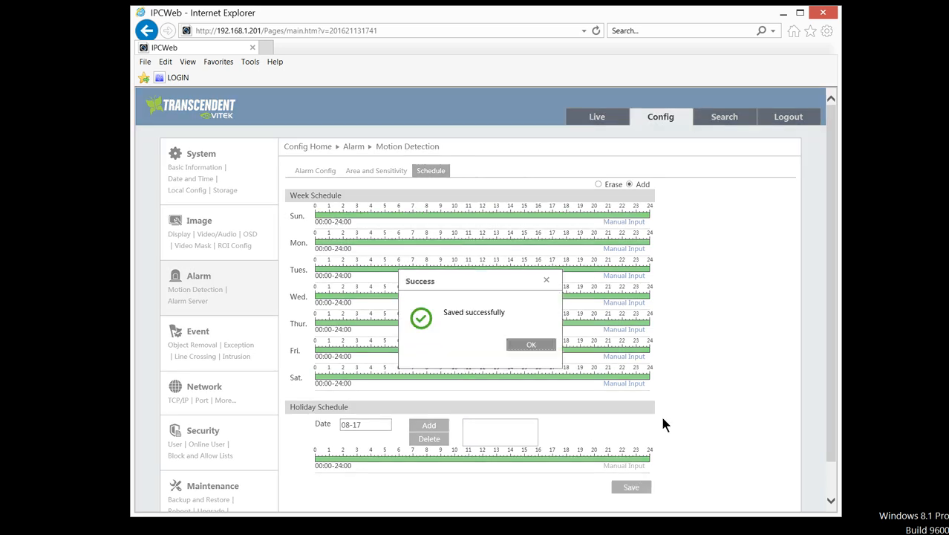
{"action": "left_click", "coordinate": [532, 345]}
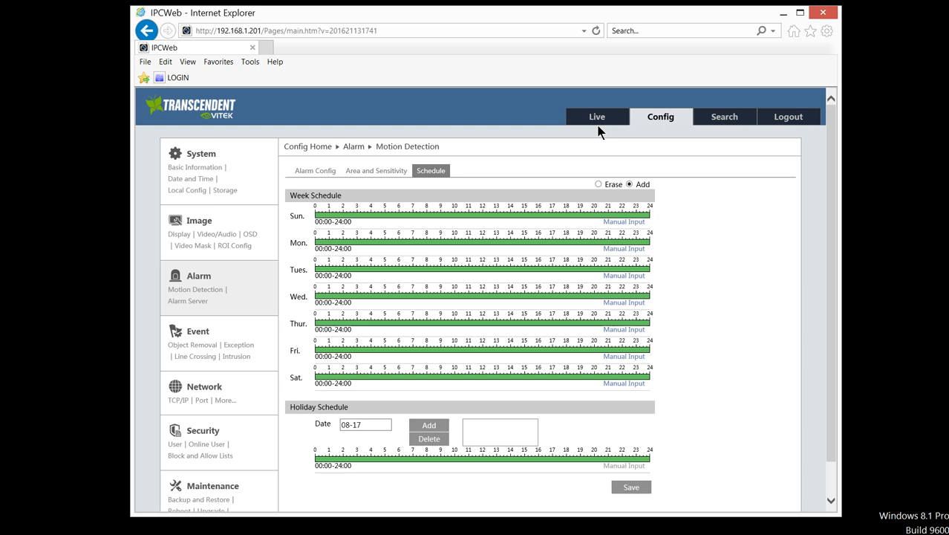
{"action": "left_click", "coordinate": [597, 116]}
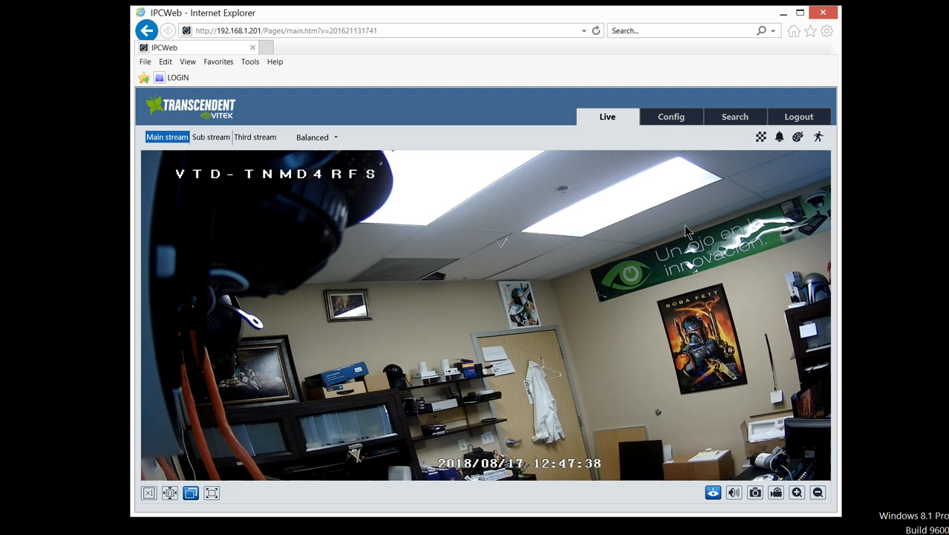
{"action": "mouse_move", "coordinate": [820, 137]}
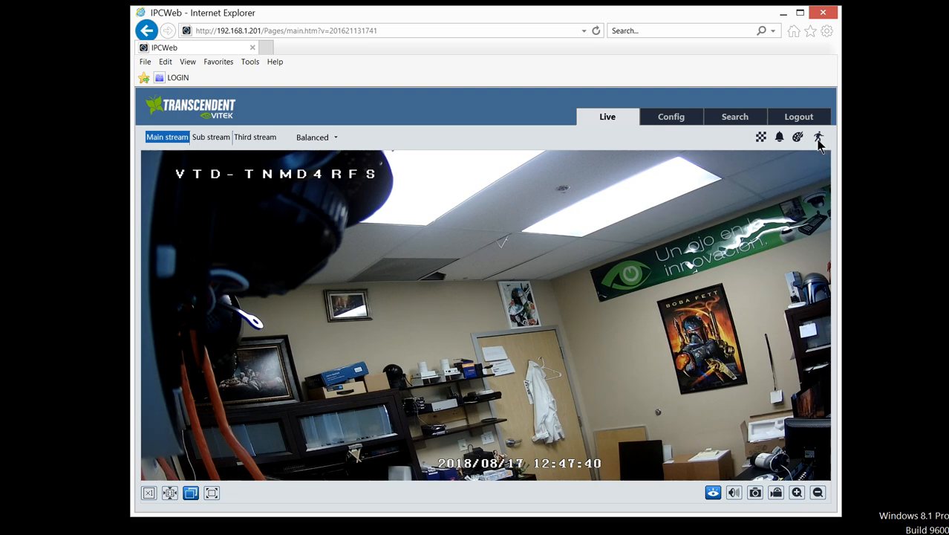
{"action": "mouse_move", "coordinate": [818, 136]}
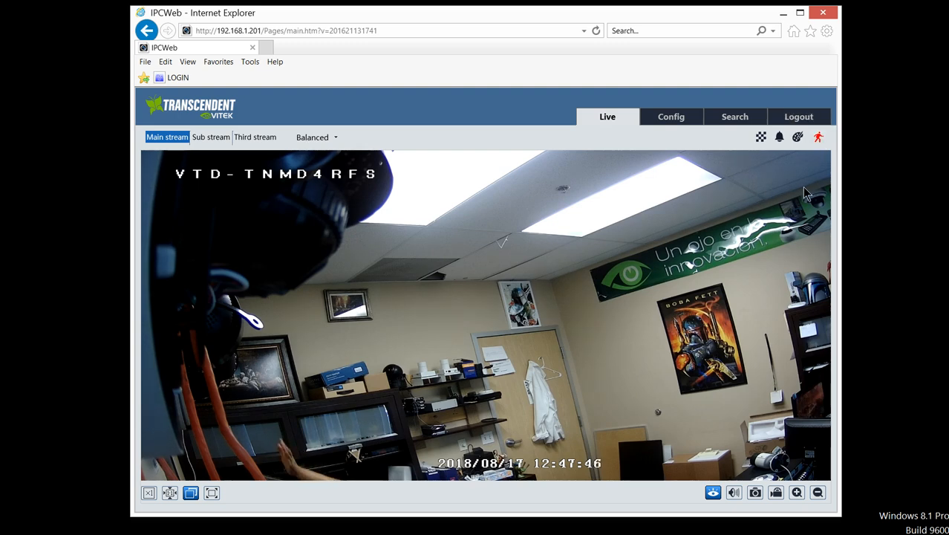
{"action": "mouse_move", "coordinate": [818, 137]}
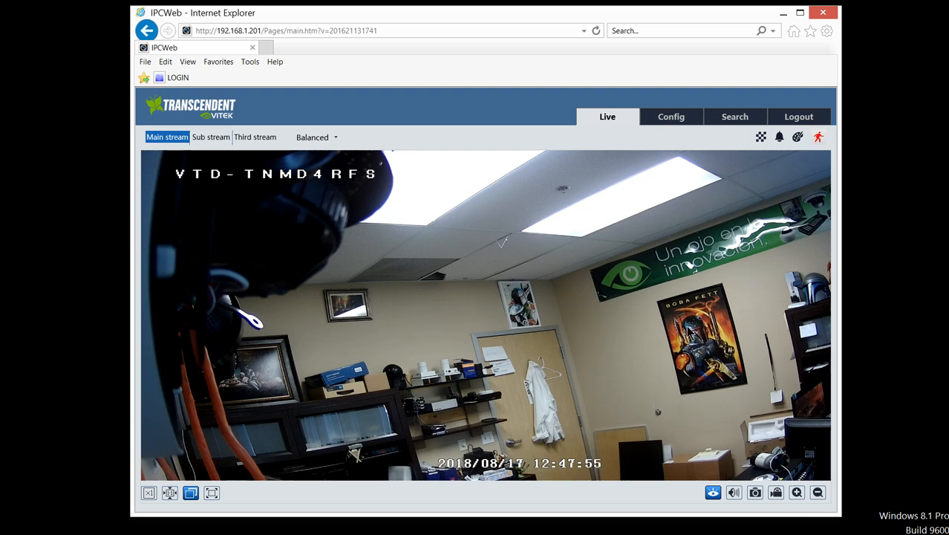
{"action": "mouse_move", "coordinate": [756, 204]}
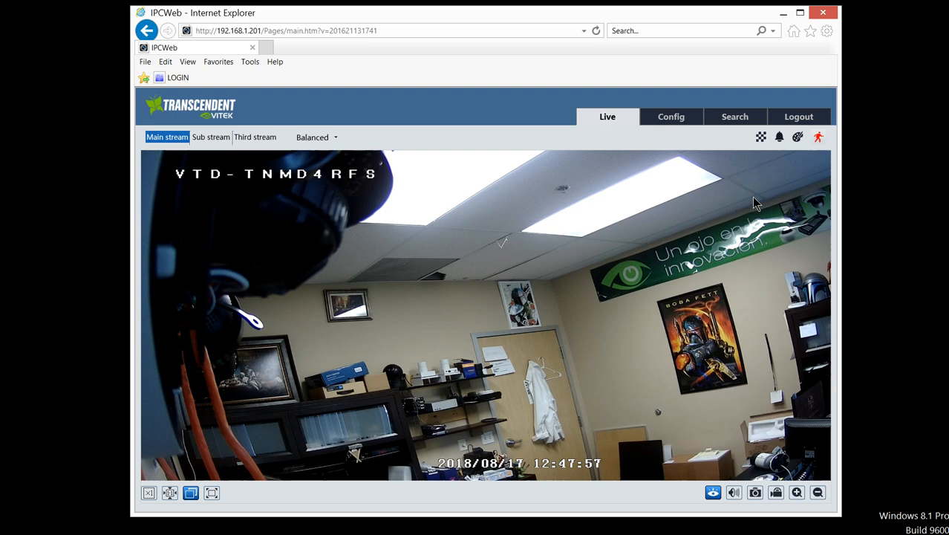
{"action": "mouse_move", "coordinate": [809, 170]}
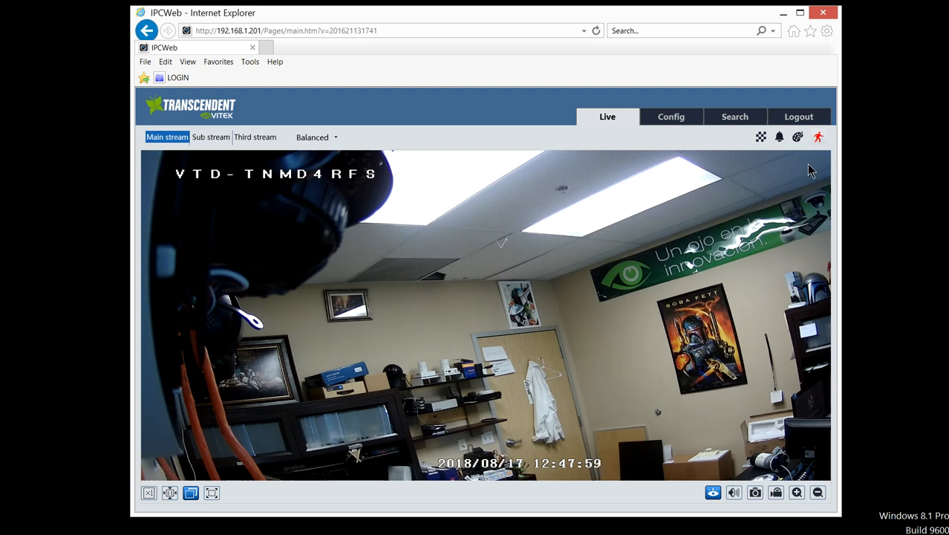
{"action": "mouse_move", "coordinate": [731, 133]}
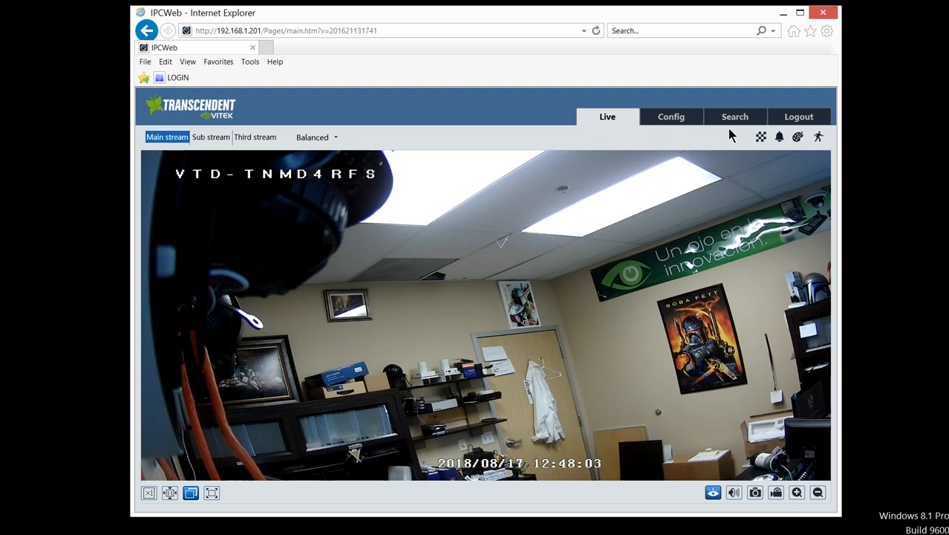
Step: Show Search > Video with local video, a date range and an empty playback area
{"action": "left_click", "coordinate": [734, 116]}
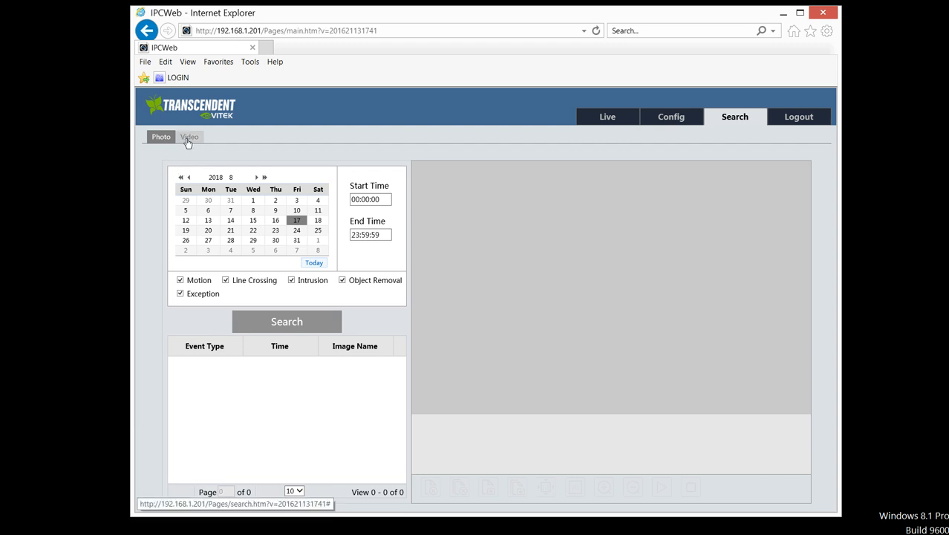
{"action": "left_click", "coordinate": [190, 137]}
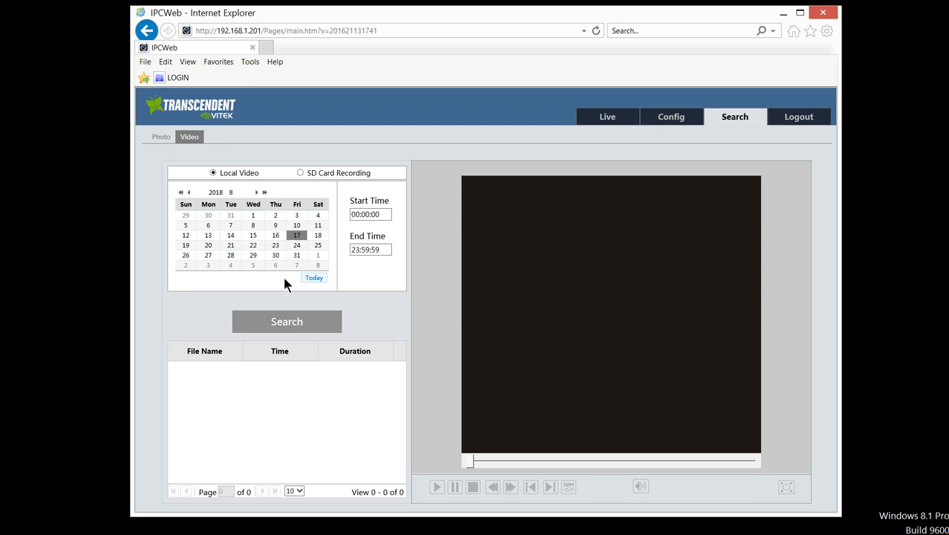
{"action": "left_click", "coordinate": [277, 265]}
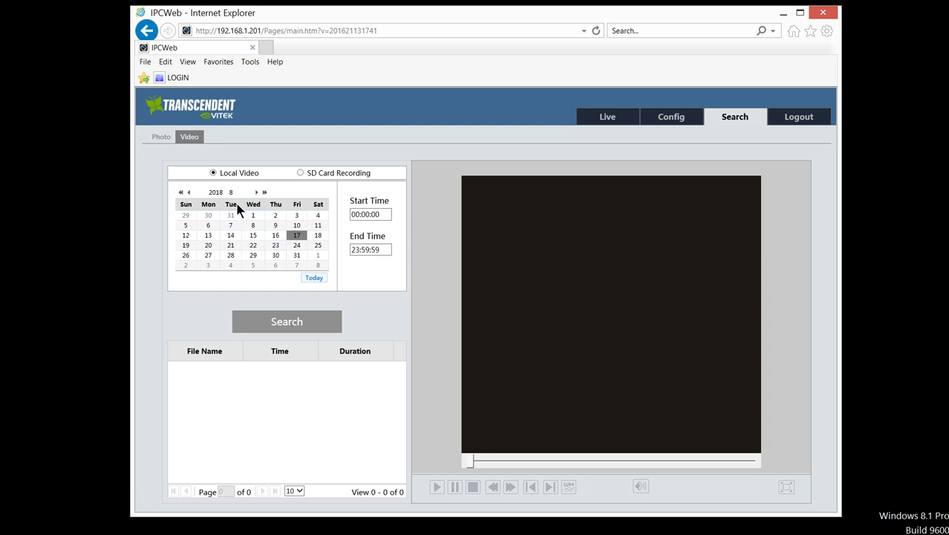
{"action": "mouse_move", "coordinate": [300, 178]}
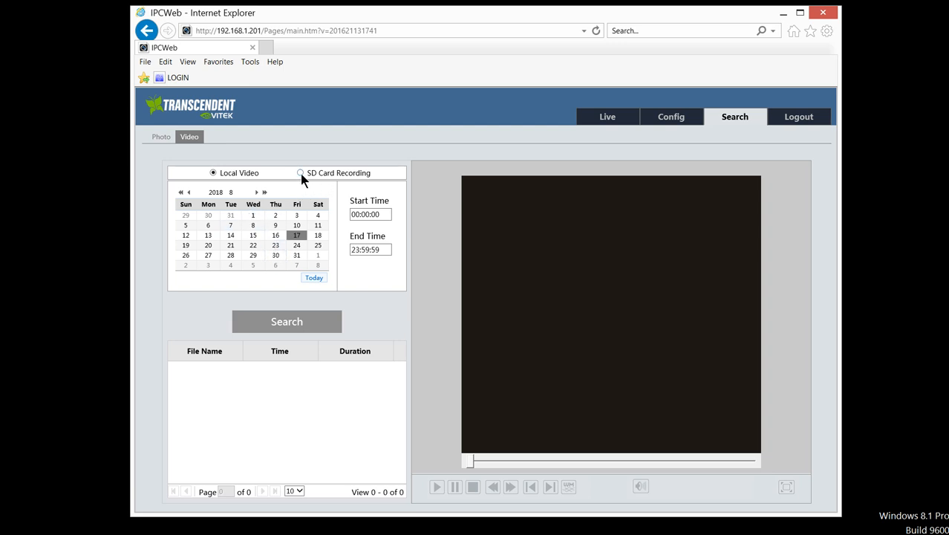
Step: Search SD Card Recording with Motion checked for August 17, 2018
{"action": "left_click", "coordinate": [300, 172]}
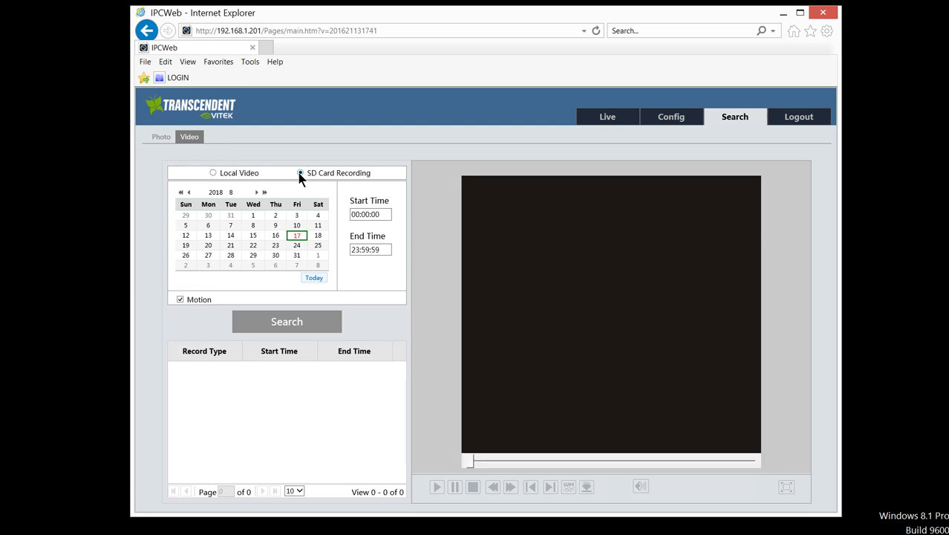
{"action": "left_click", "coordinate": [300, 172]}
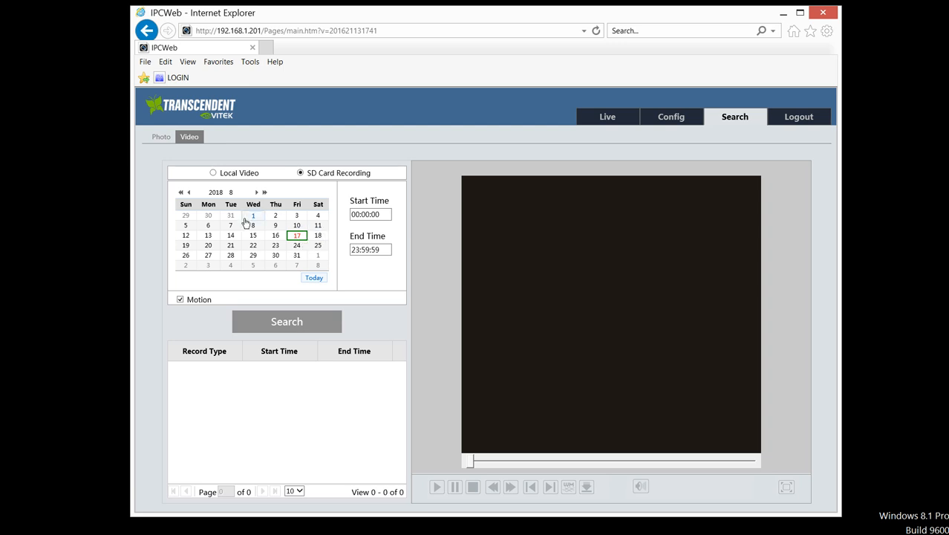
{"action": "mouse_move", "coordinate": [297, 234]}
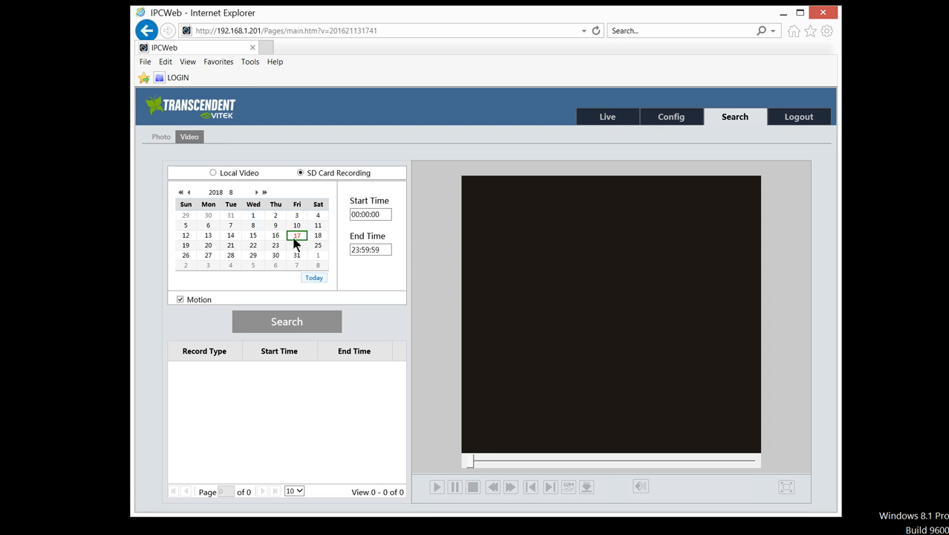
{"action": "mouse_move", "coordinate": [317, 235]}
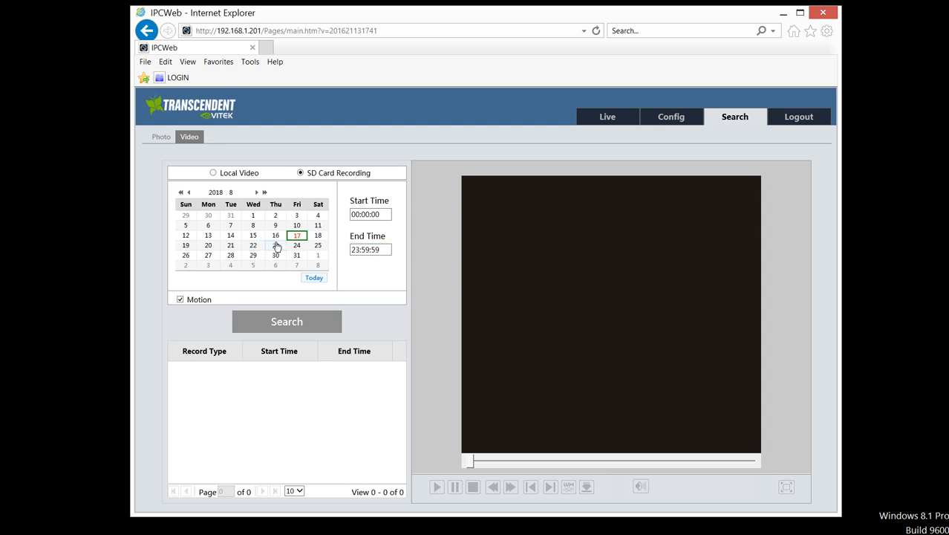
{"action": "left_click", "coordinate": [277, 235]}
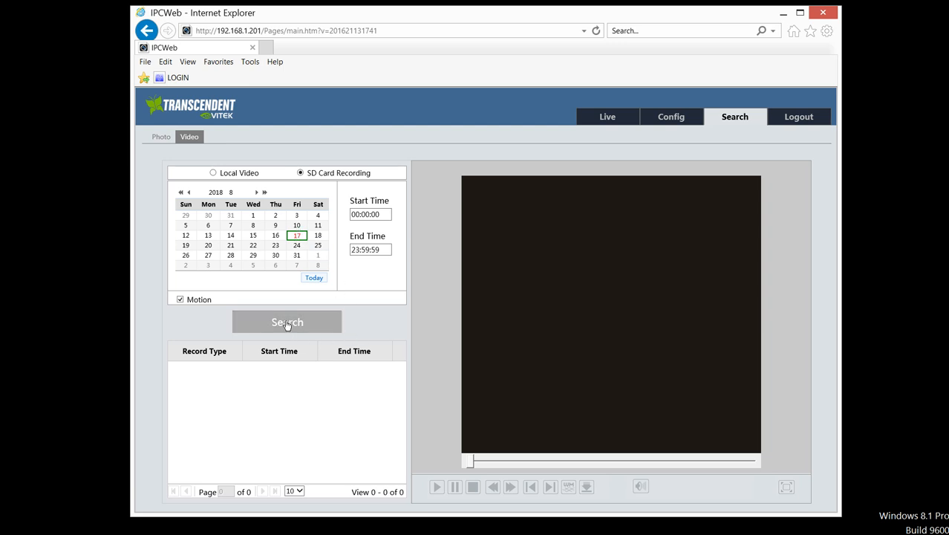
Step: List the 14 August 17 motion clips and play the first one, starting 12:48:09
{"action": "left_click", "coordinate": [287, 321]}
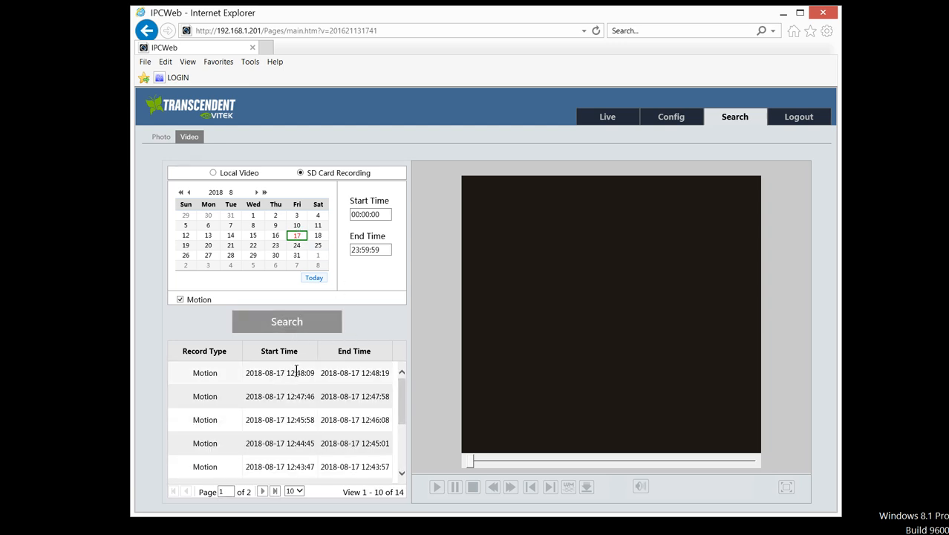
{"action": "left_click", "coordinate": [279, 371]}
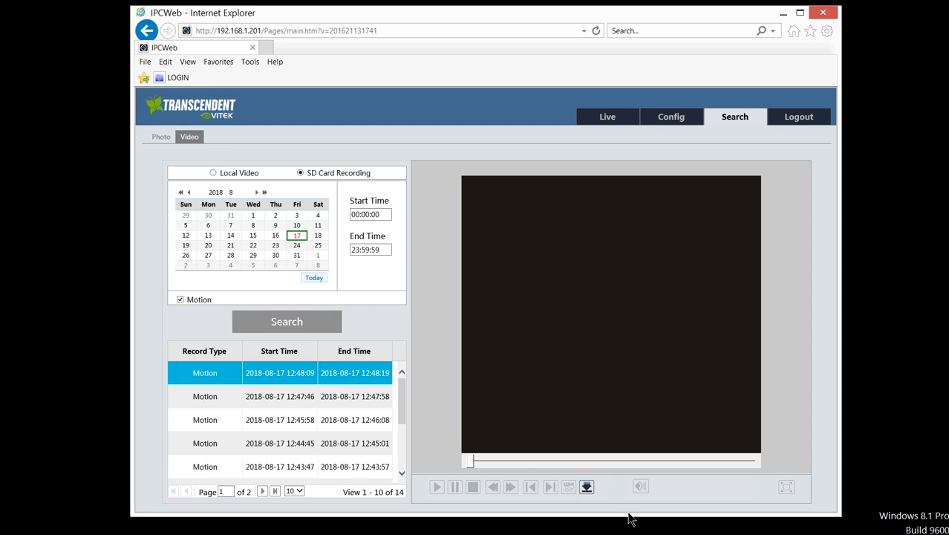
{"action": "left_click", "coordinate": [436, 487]}
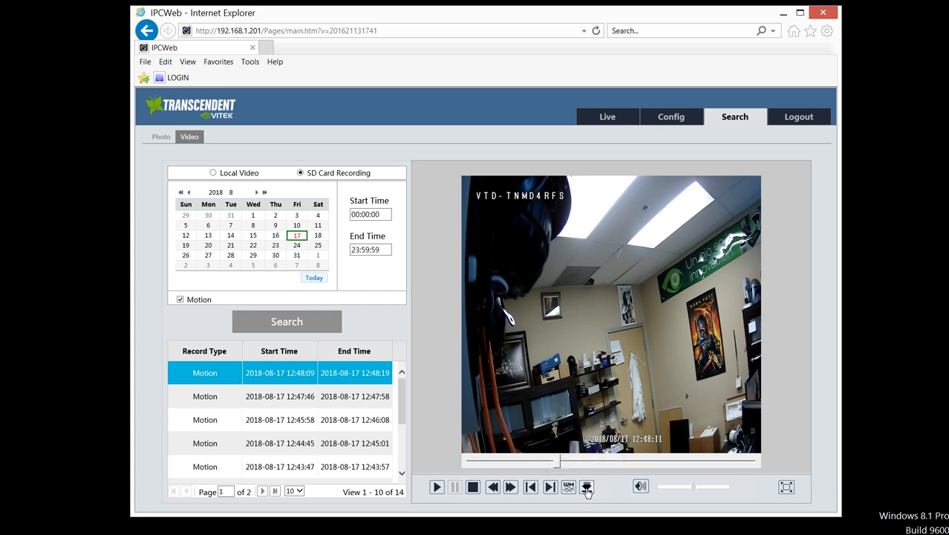
{"action": "mouse_move", "coordinate": [587, 487]}
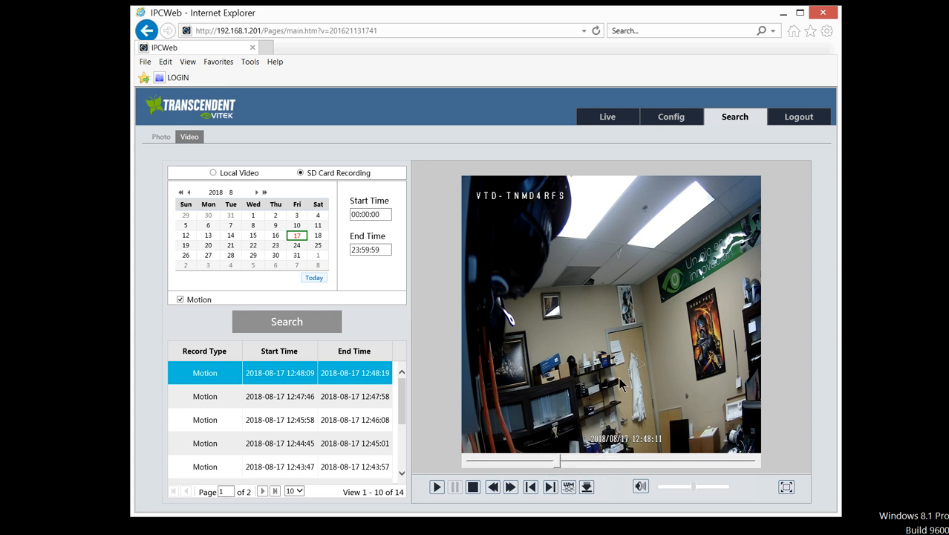
{"action": "mouse_move", "coordinate": [641, 351]}
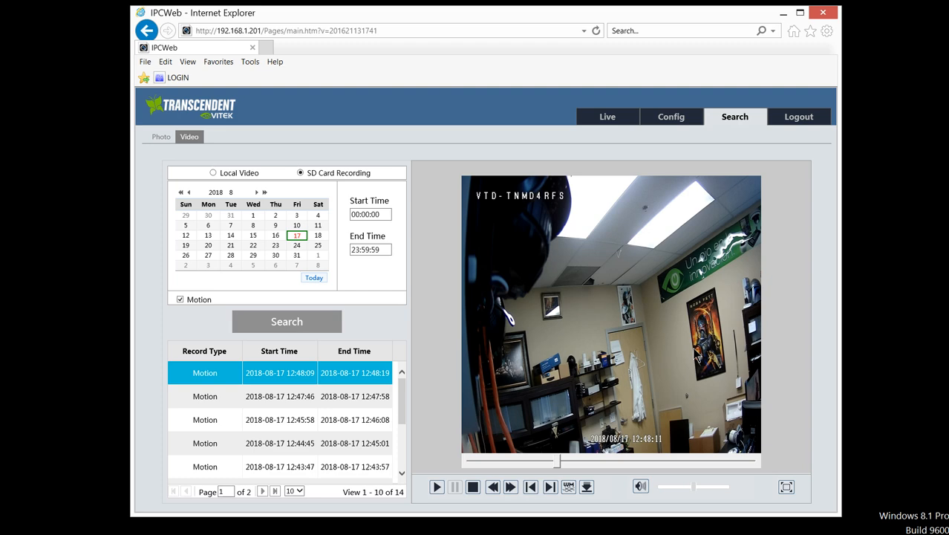
{"action": "mouse_move", "coordinate": [696, 353]}
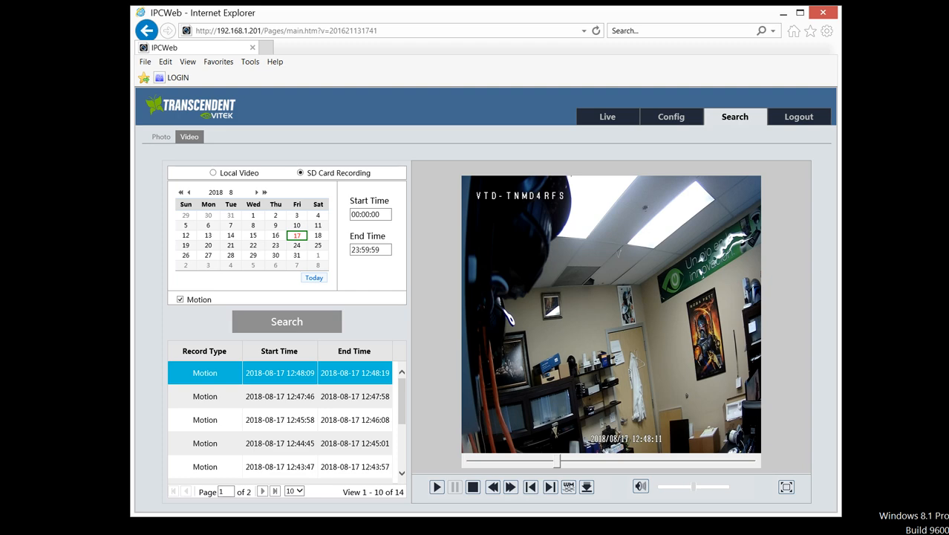